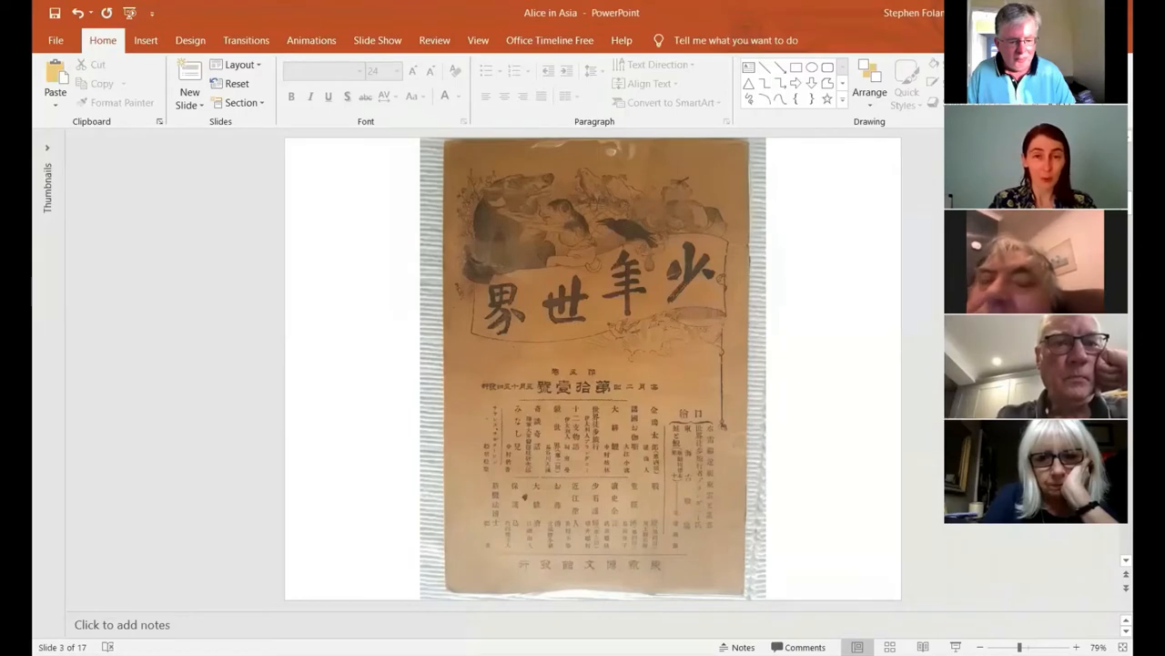
{"action": "mouse_move", "coordinate": [956, 647]}
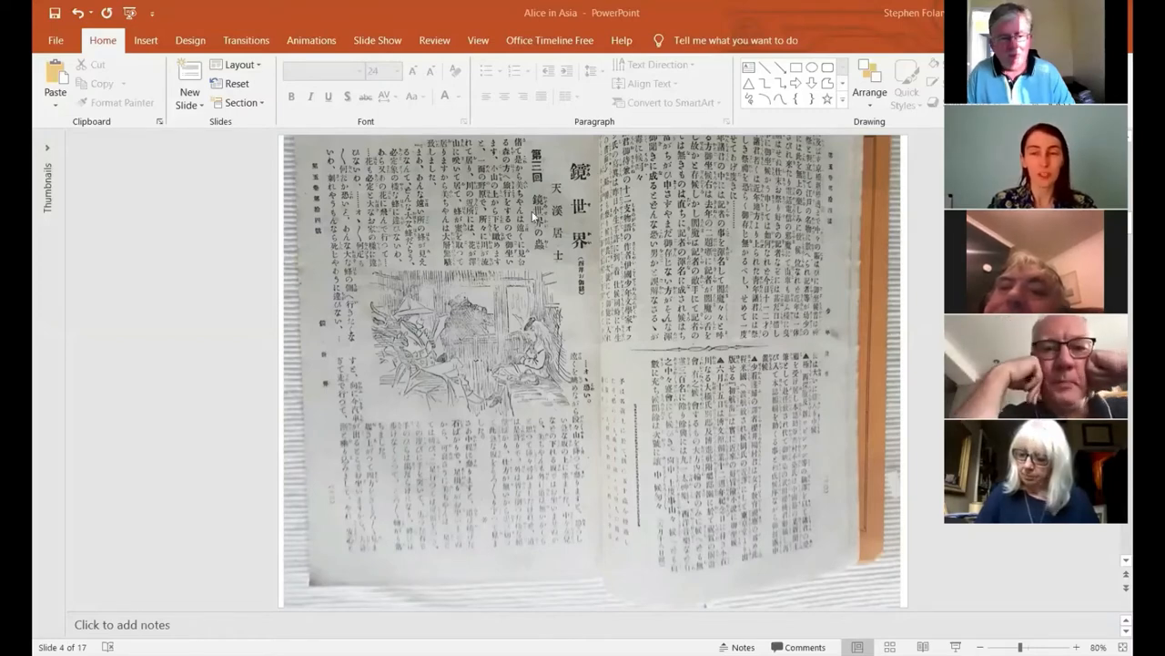
{"action": "mouse_move", "coordinate": [500, 186]}
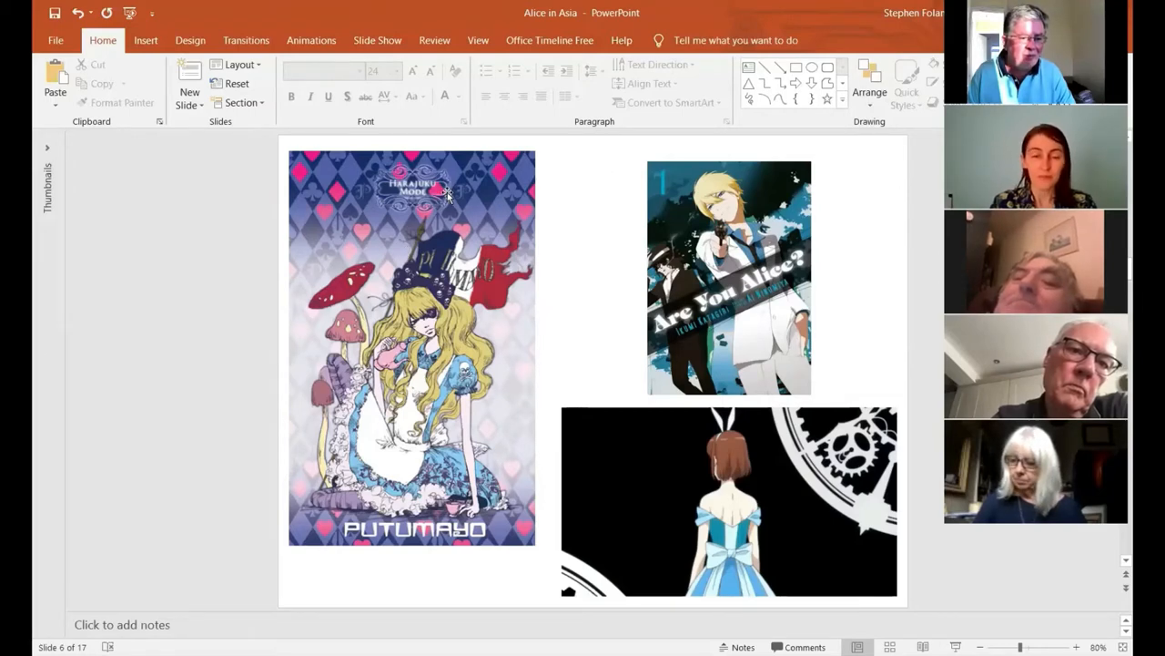
{"action": "mouse_move", "coordinate": [448, 193]}
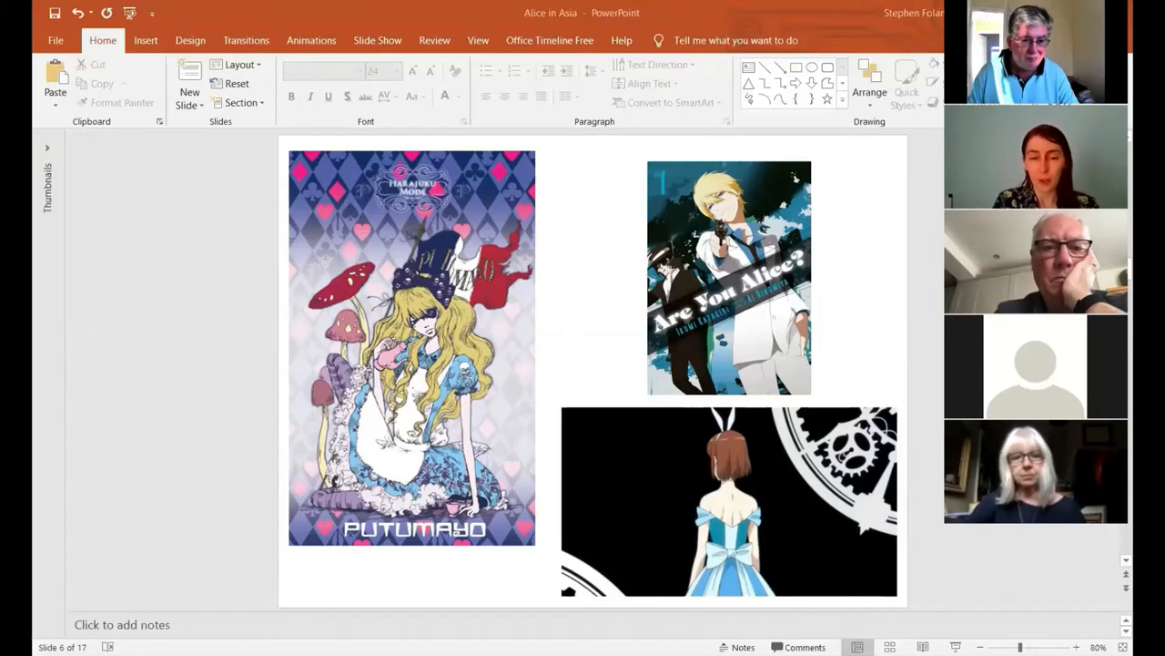
{"action": "mouse_move", "coordinate": [673, 226]}
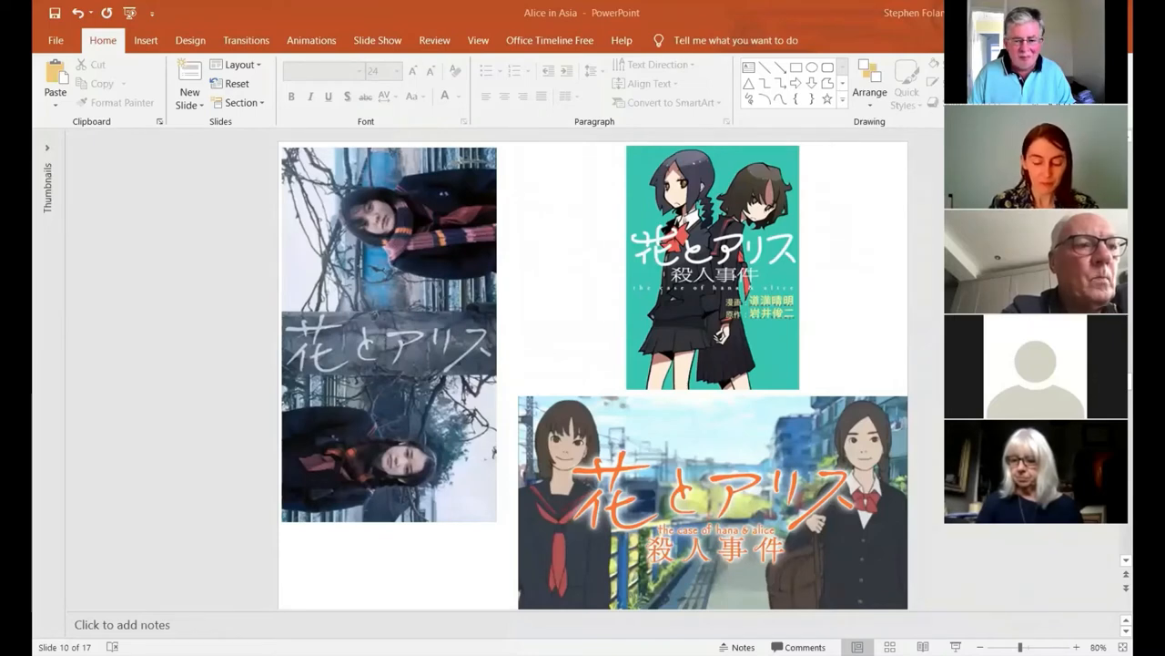
{"action": "key", "text": "right"}
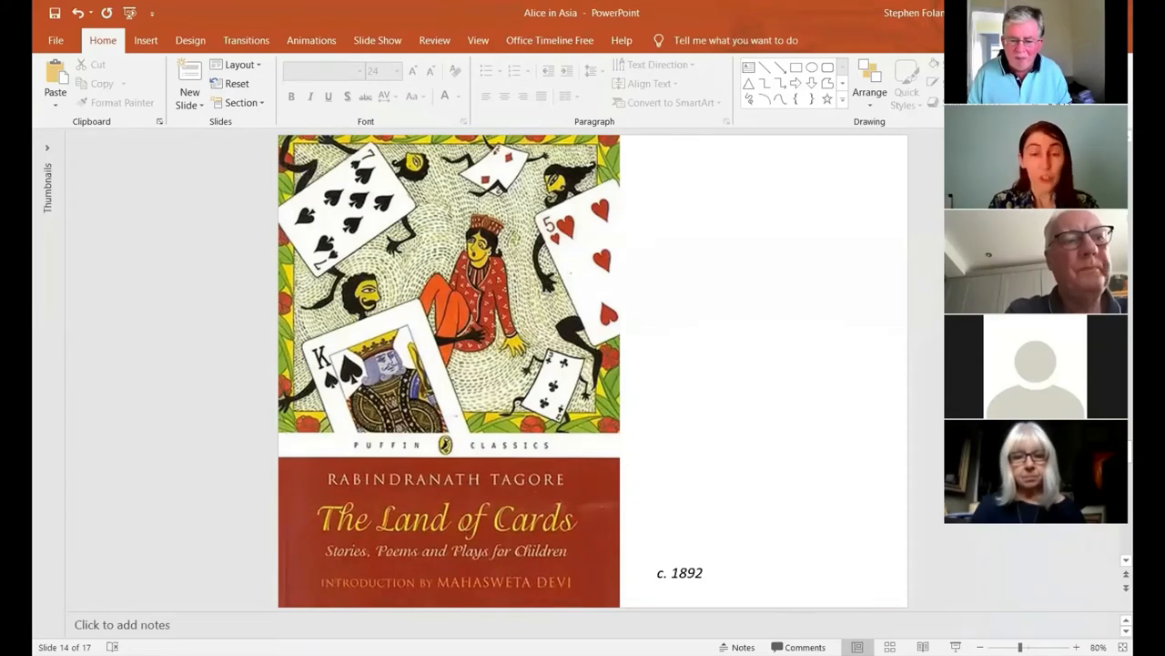
Step: Advance to slide 15, the 2015 Dastangoi Alice in Wonderland performance photo
{"action": "key", "text": "right"}
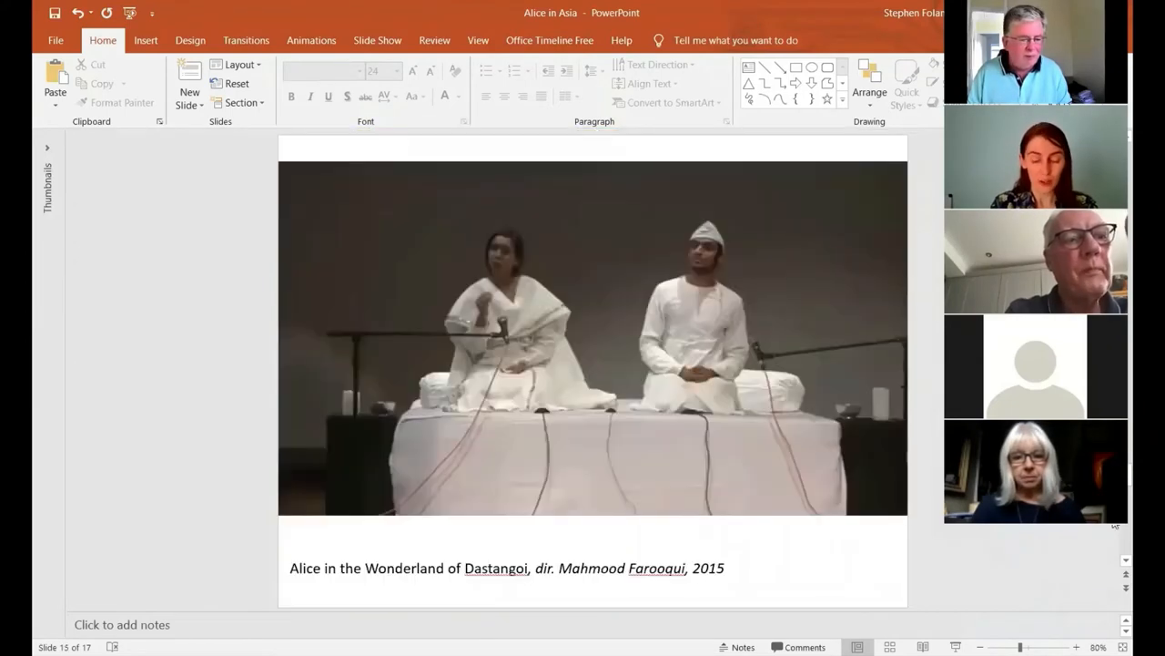